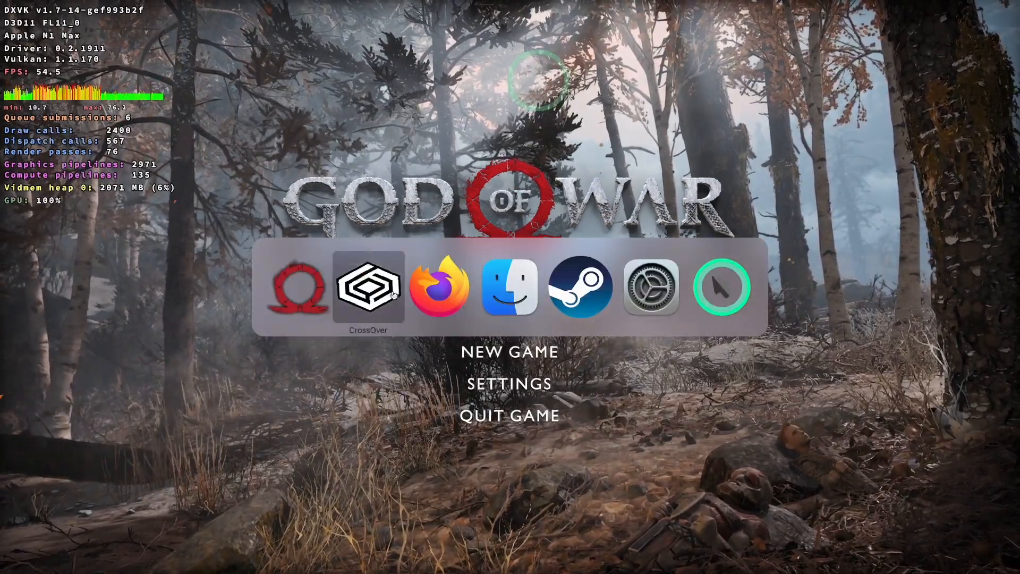
pyautogui.moveTo(510, 286)
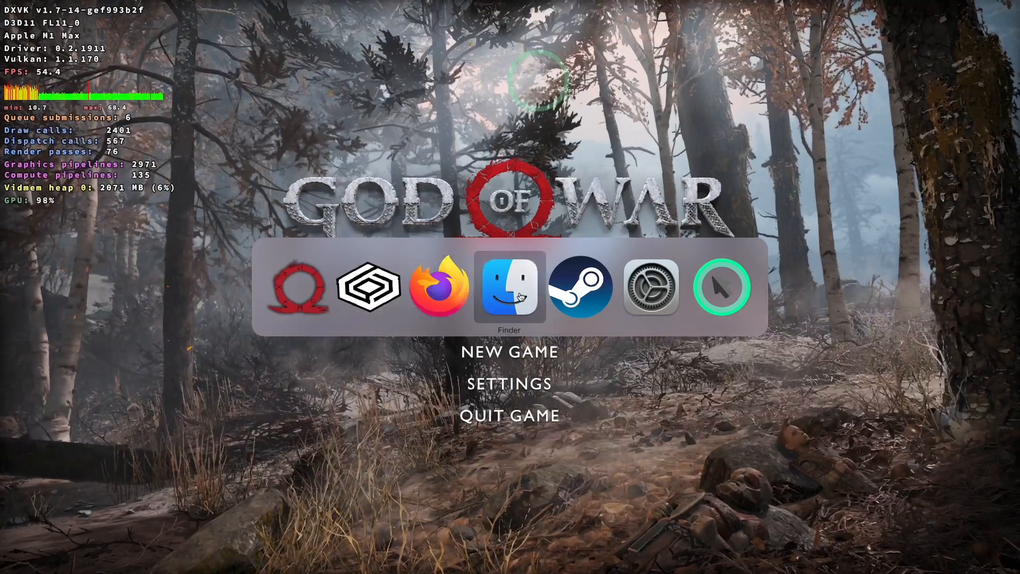
pyautogui.moveTo(440, 286)
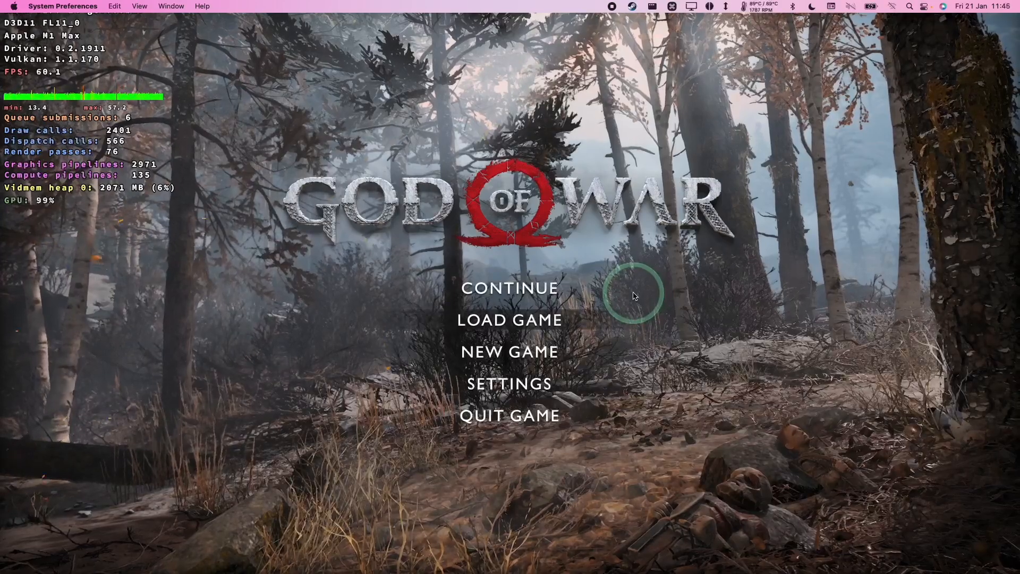
pyautogui.moveTo(371, 449)
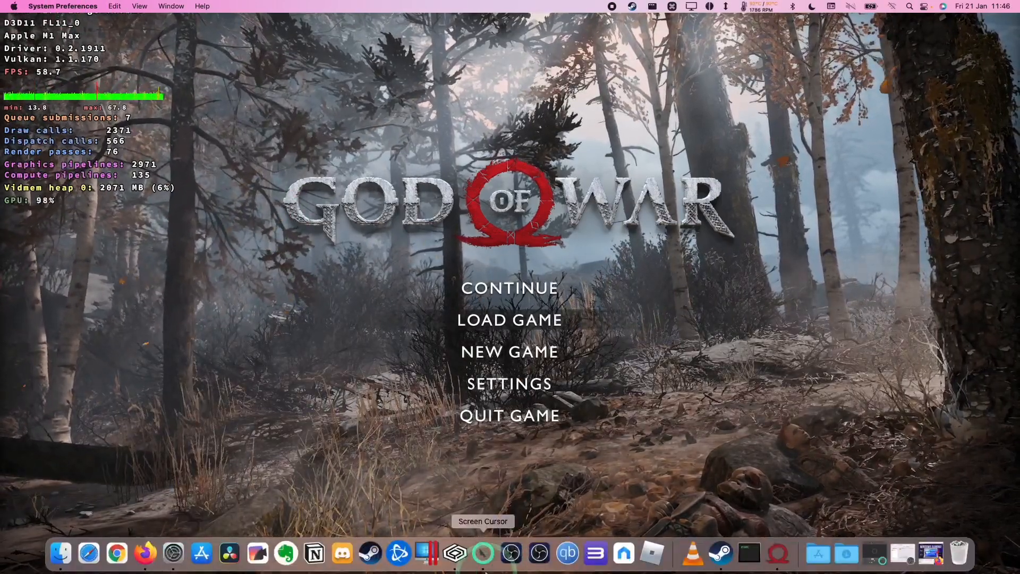
pyautogui.moveTo(770, 553)
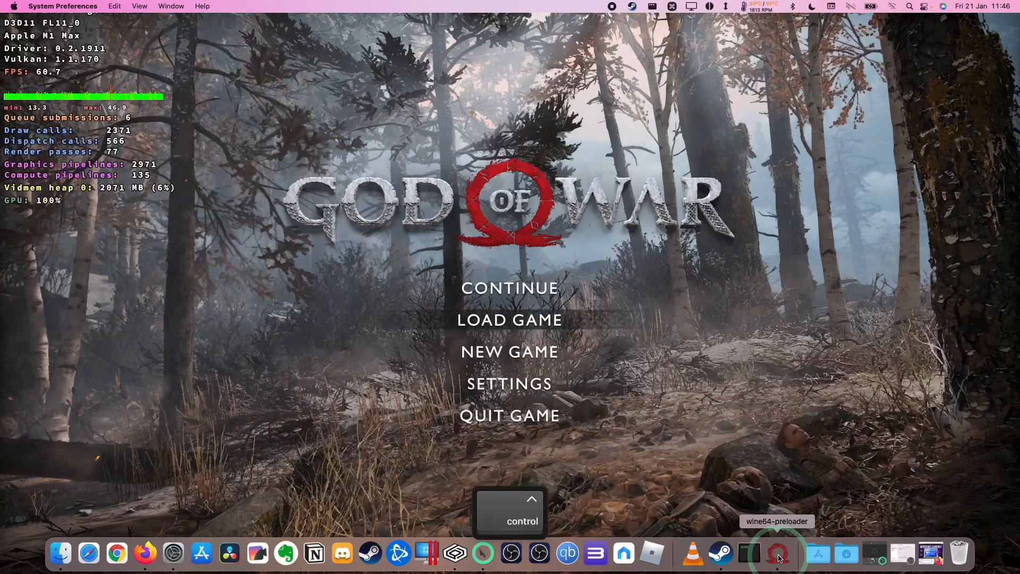
pyautogui.rightClick(778, 554)
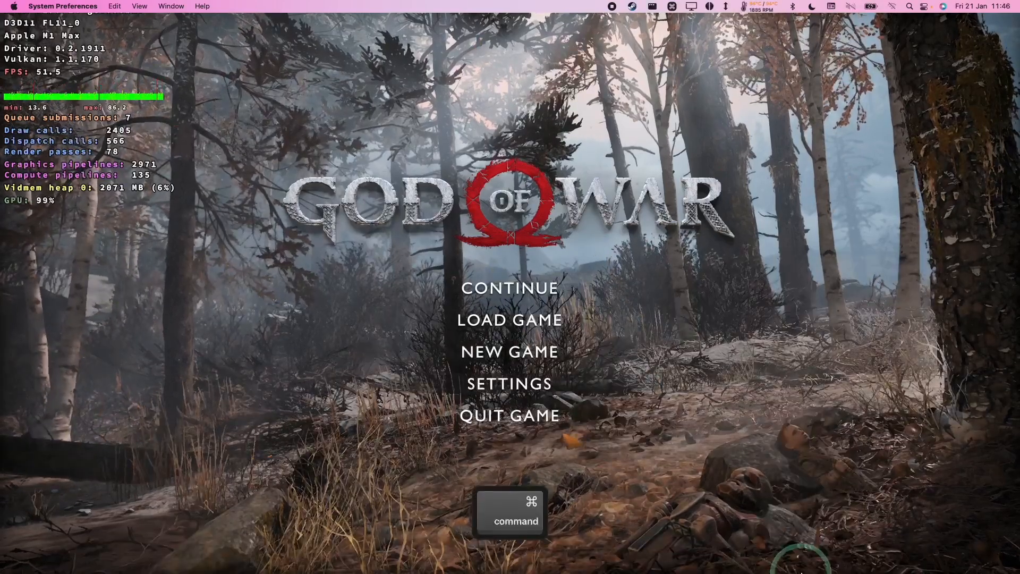
# Open the Force Quit Applications window from the Apple menu
pyautogui.click(12, 6)
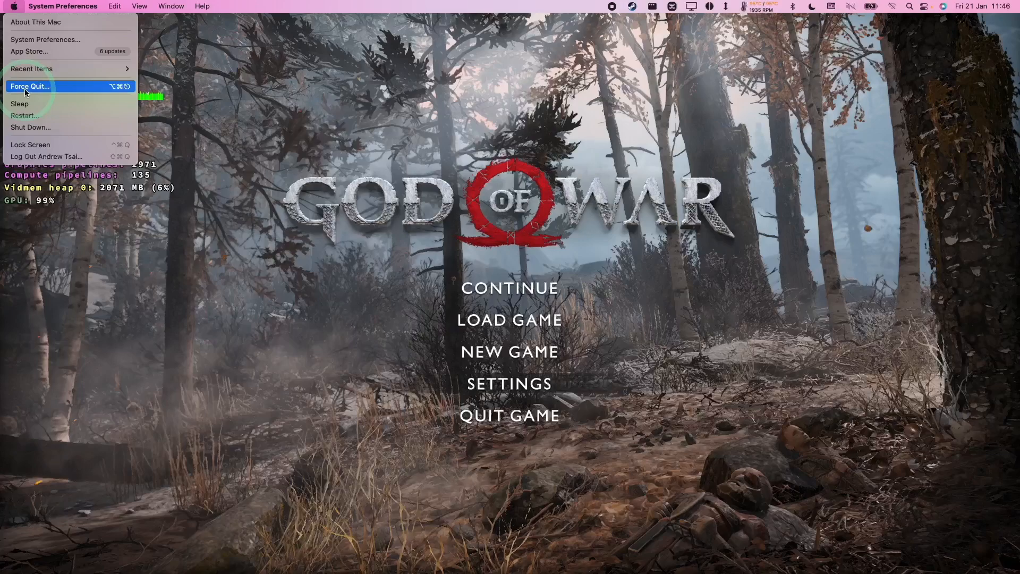
pyautogui.click(29, 86)
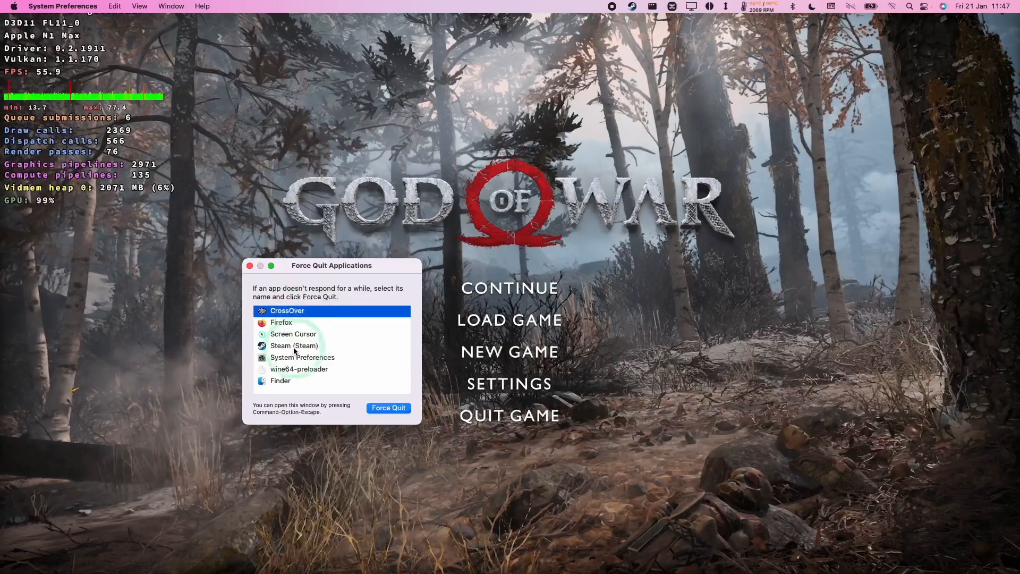
# Force quit the wine64-preloader process running God of War and confirm the alert
pyautogui.click(299, 369)
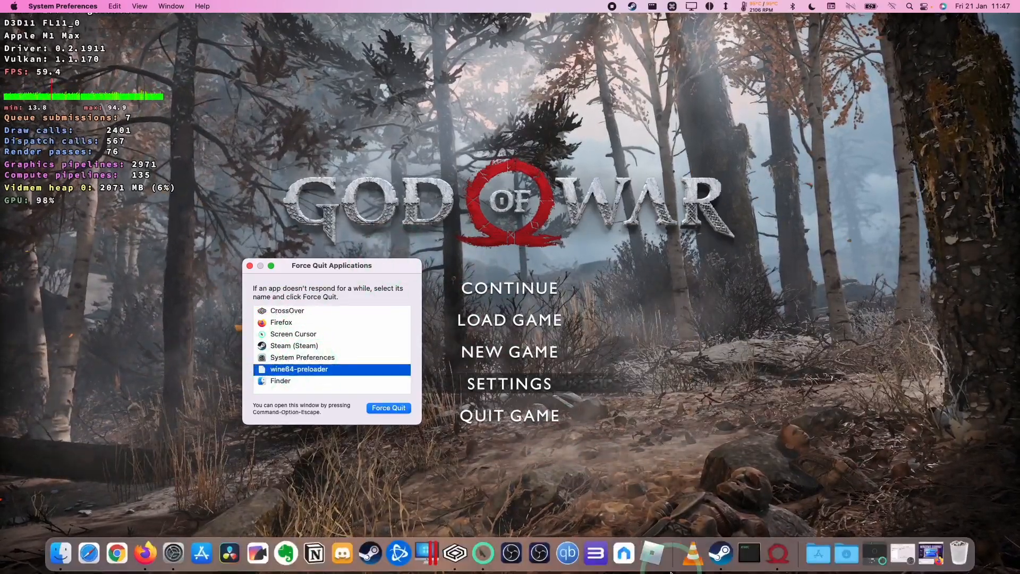
pyautogui.moveTo(779, 557)
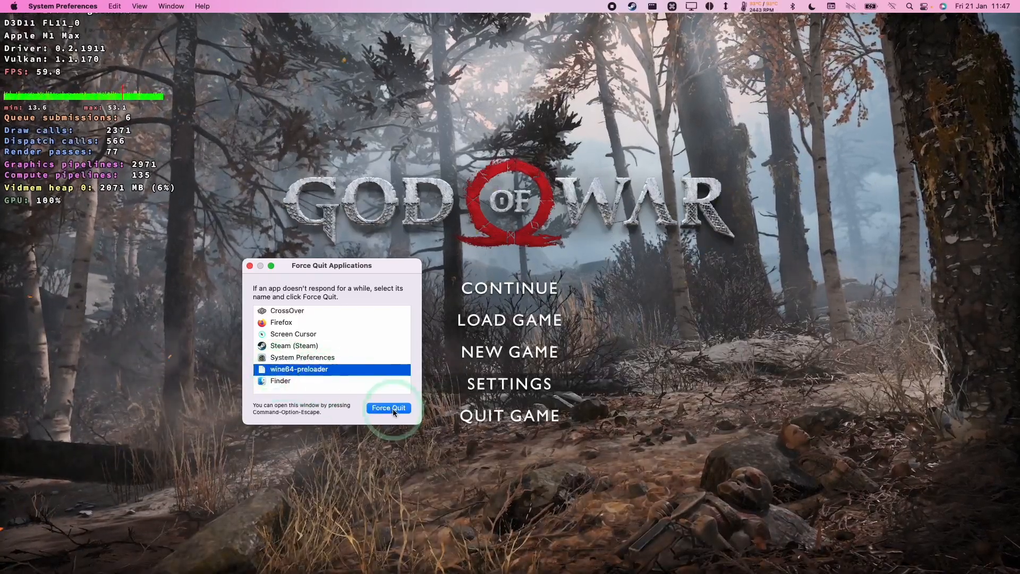
pyautogui.click(389, 408)
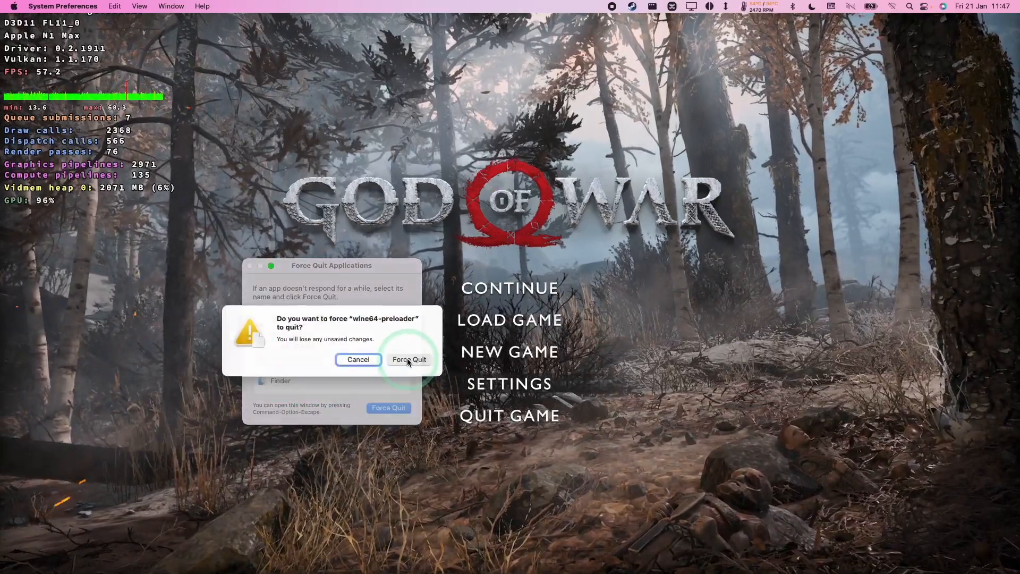
pyautogui.click(409, 359)
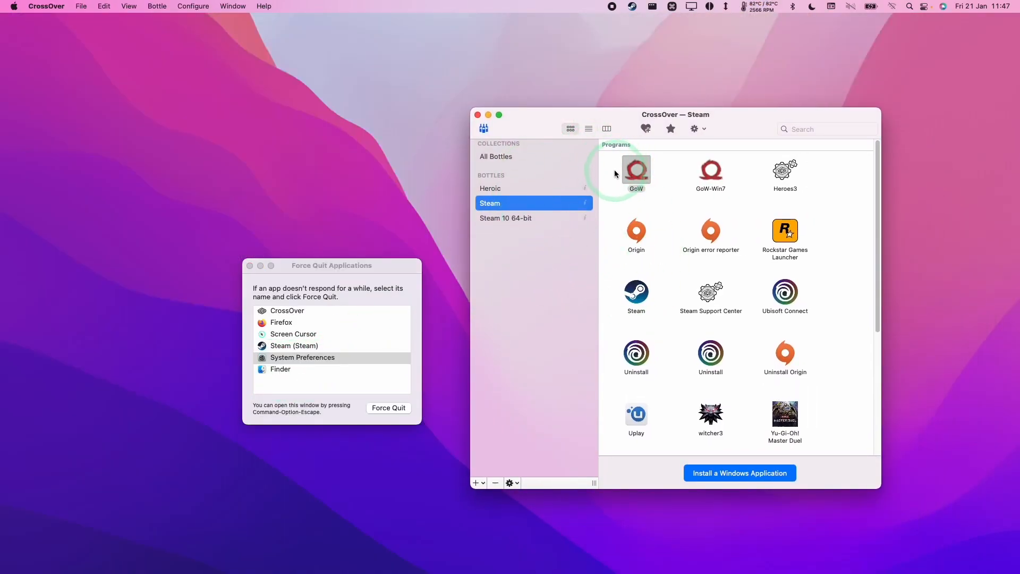
pyautogui.moveTo(420, 285)
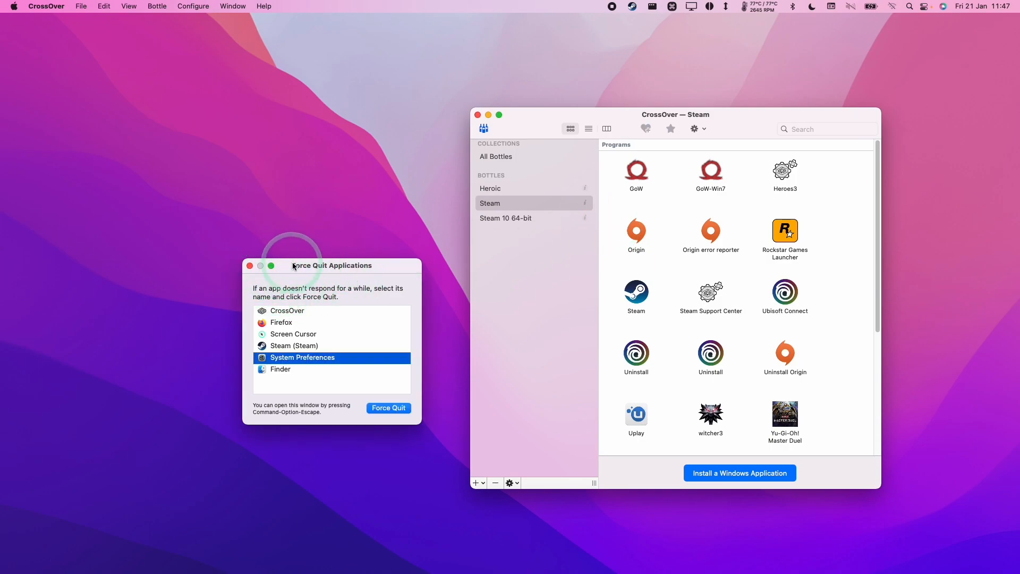
# Close the Force Quit Applications window, then open and dismiss the Apple menu
pyautogui.click(249, 266)
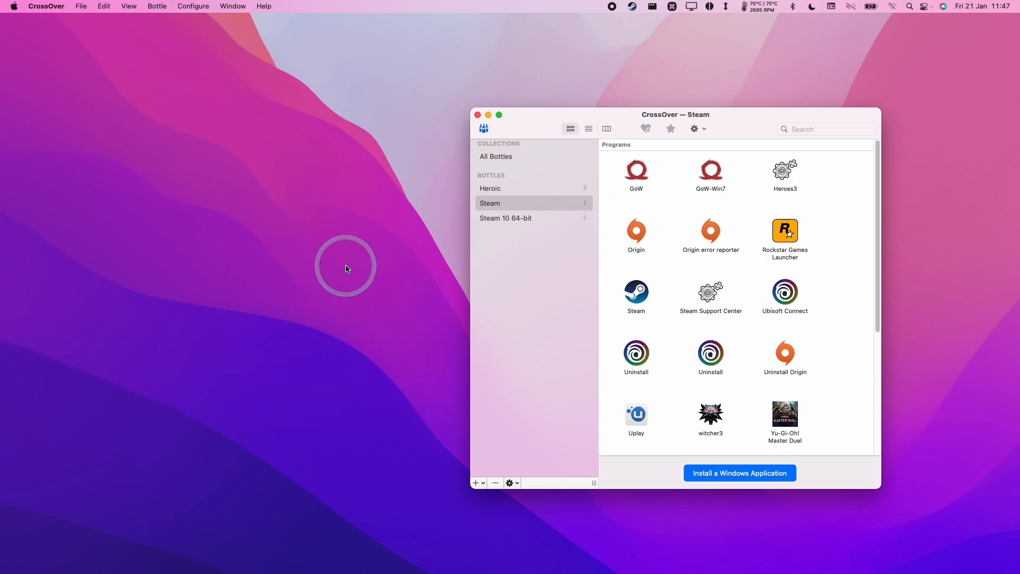
pyautogui.moveTo(388, 272)
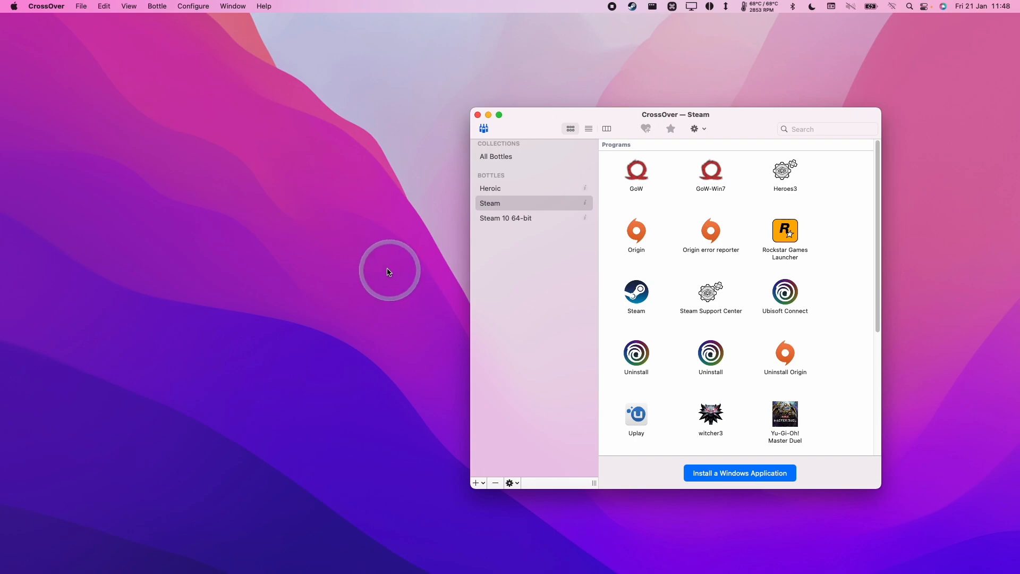
pyautogui.click(12, 5)
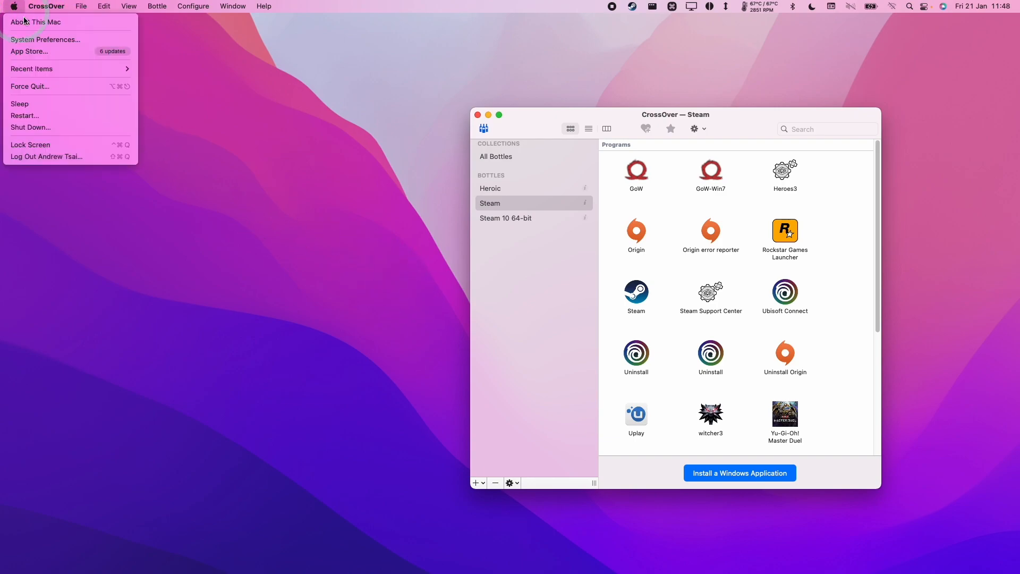
pyautogui.click(379, 209)
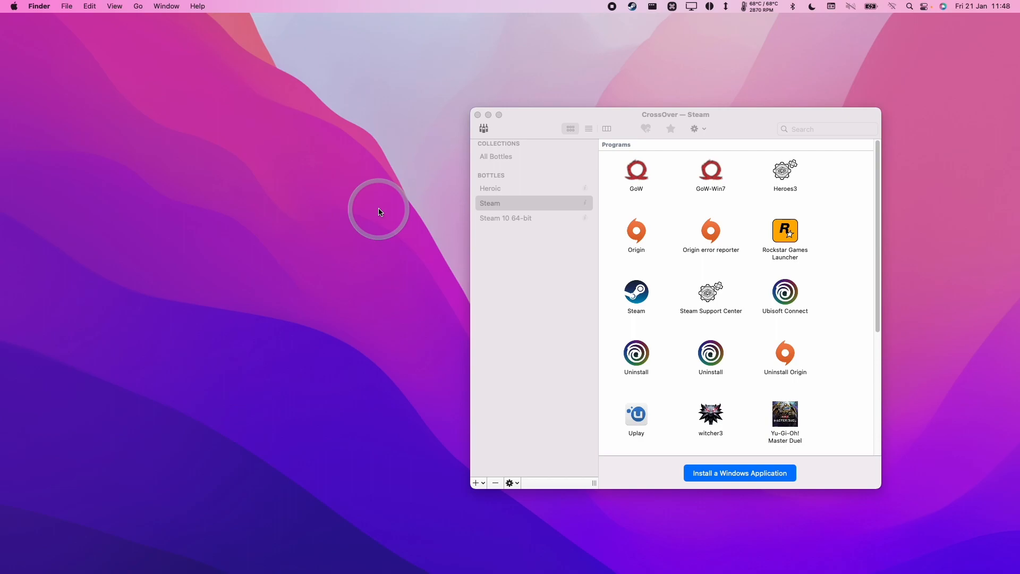
pyautogui.moveTo(396, 189)
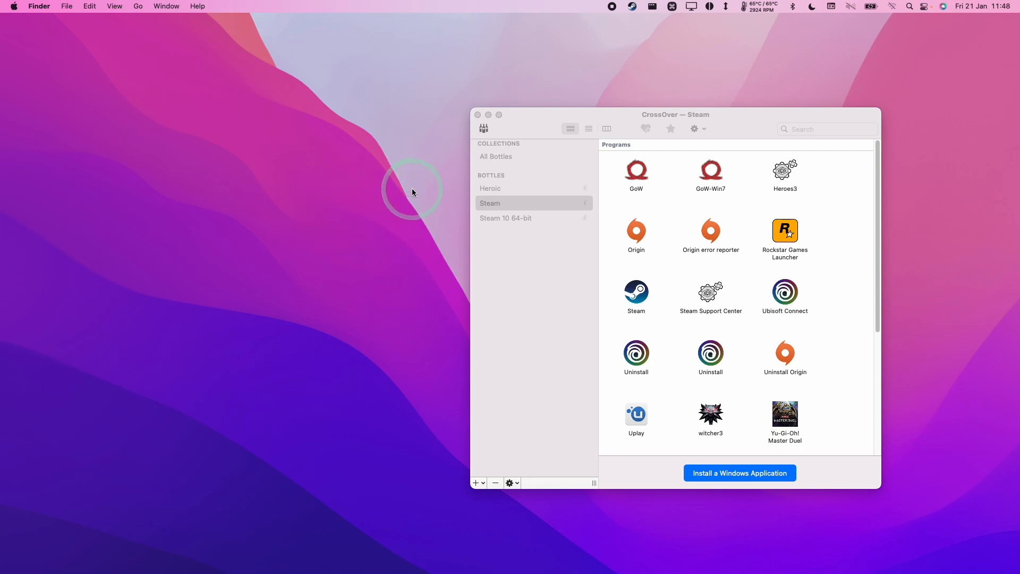
pyautogui.moveTo(428, 190)
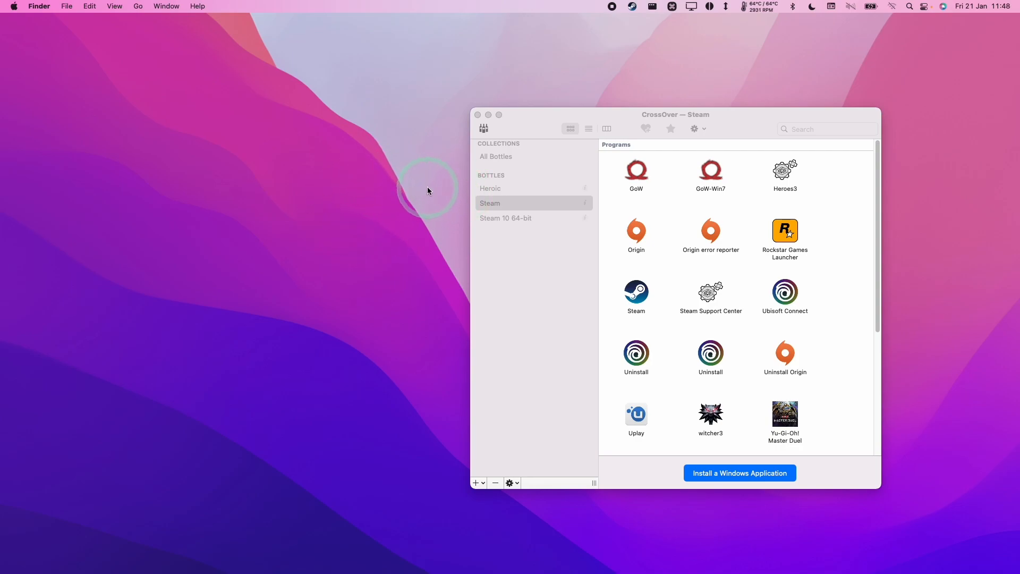
pyautogui.moveTo(410, 214)
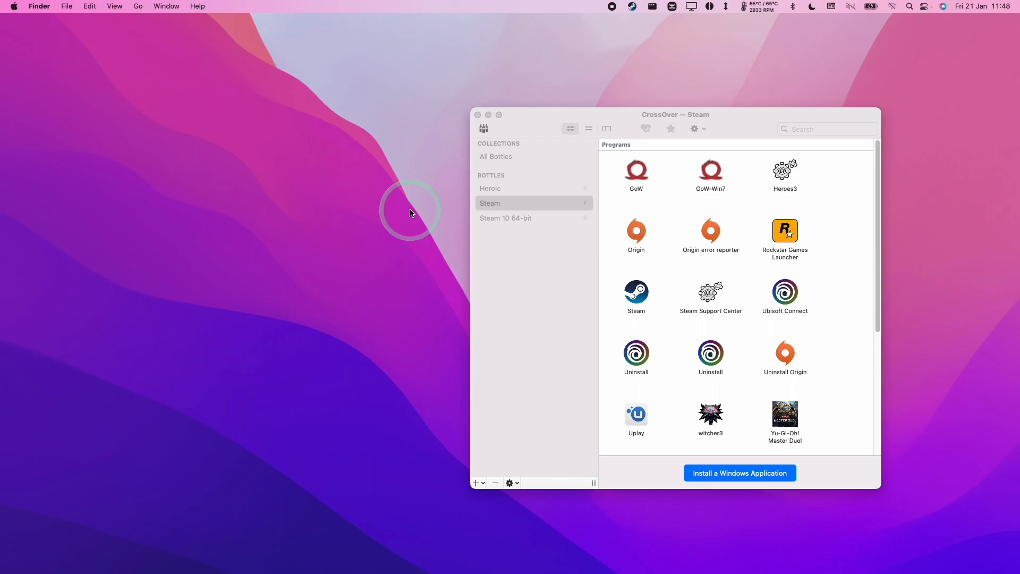
pyautogui.moveTo(406, 209)
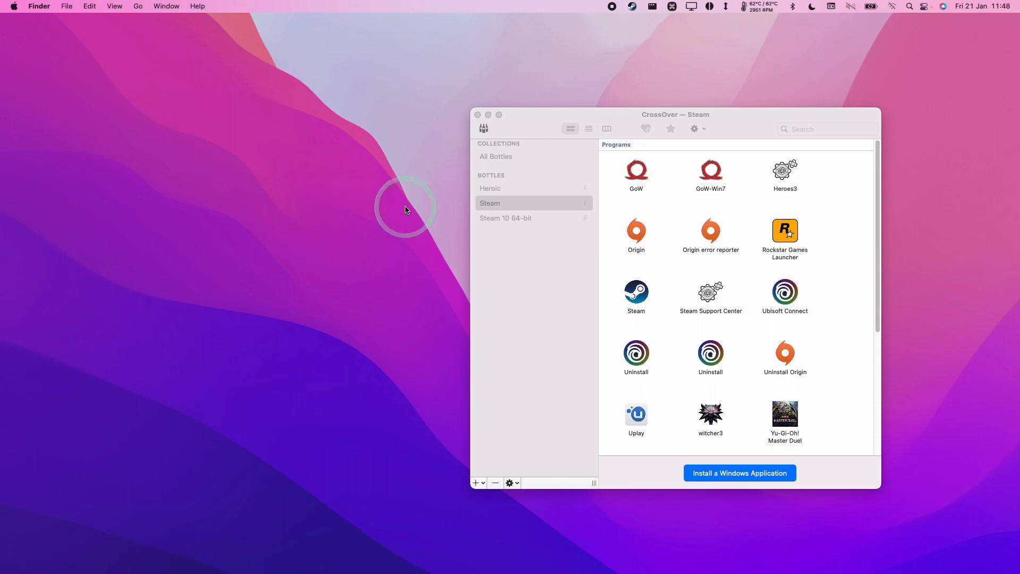